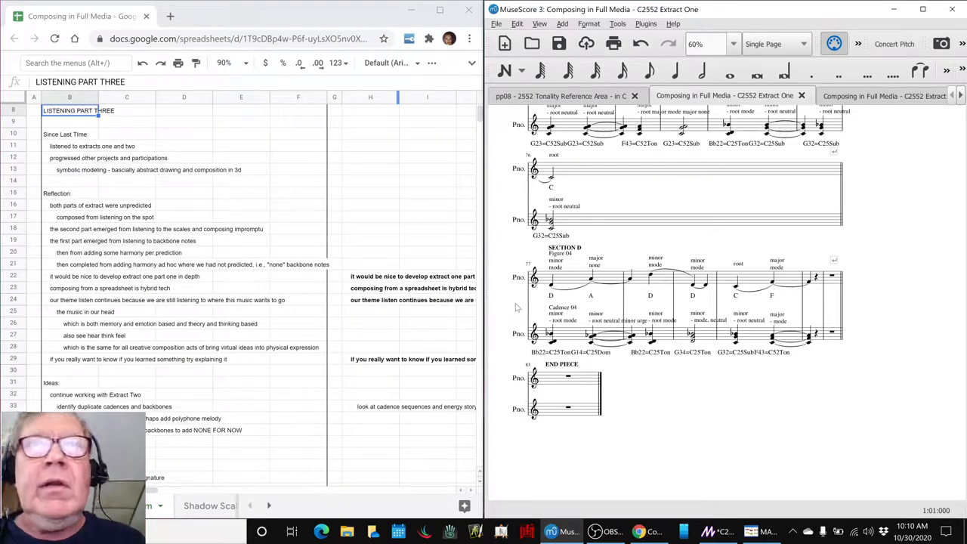
Scroll Extract One up to its title page, glance at the OBS stream details, and return
left_click(571, 275)
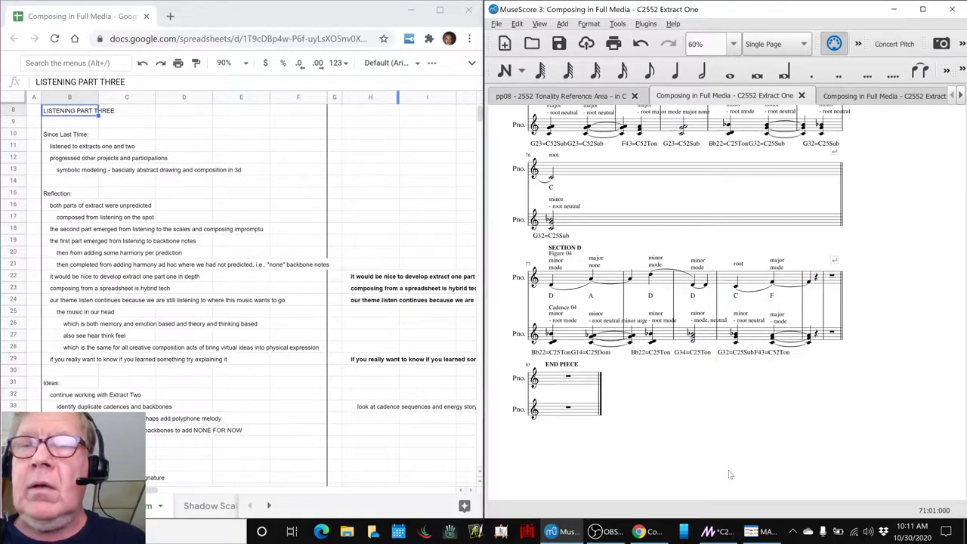
scroll("up", 3)
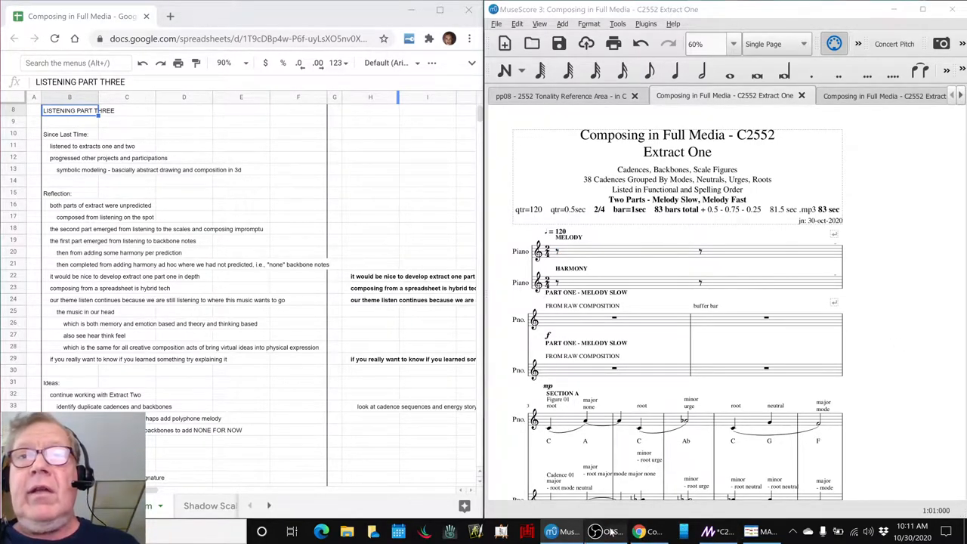
left_click(605, 532)
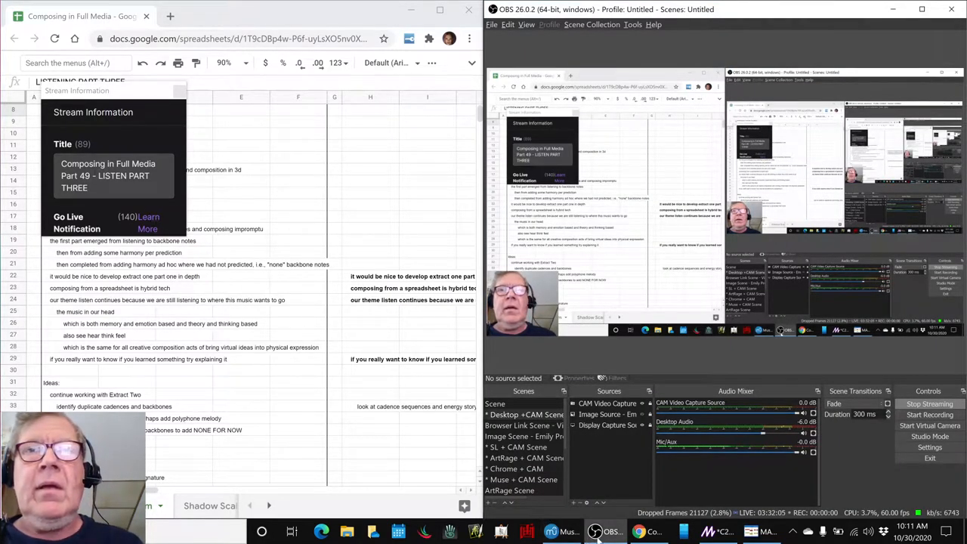
left_click(550, 532)
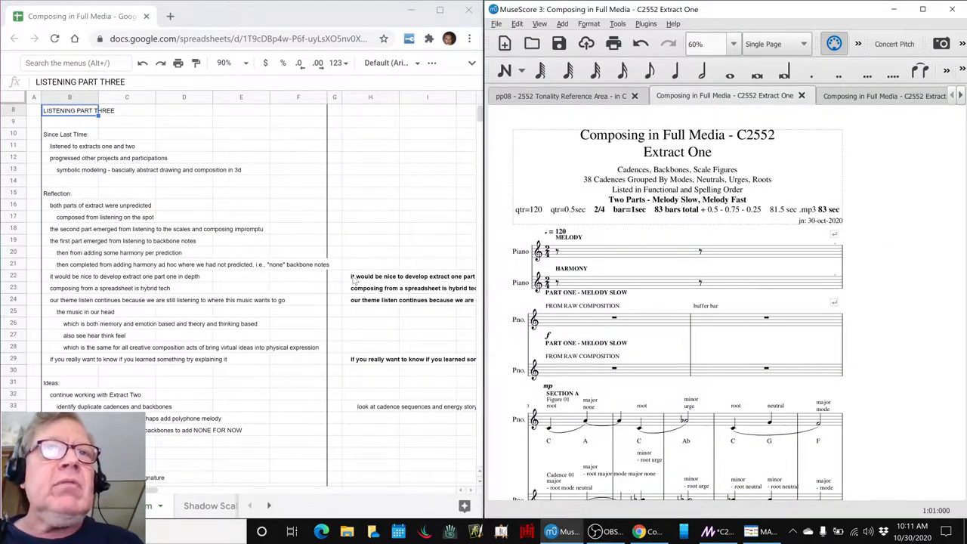
left_click(370, 275)
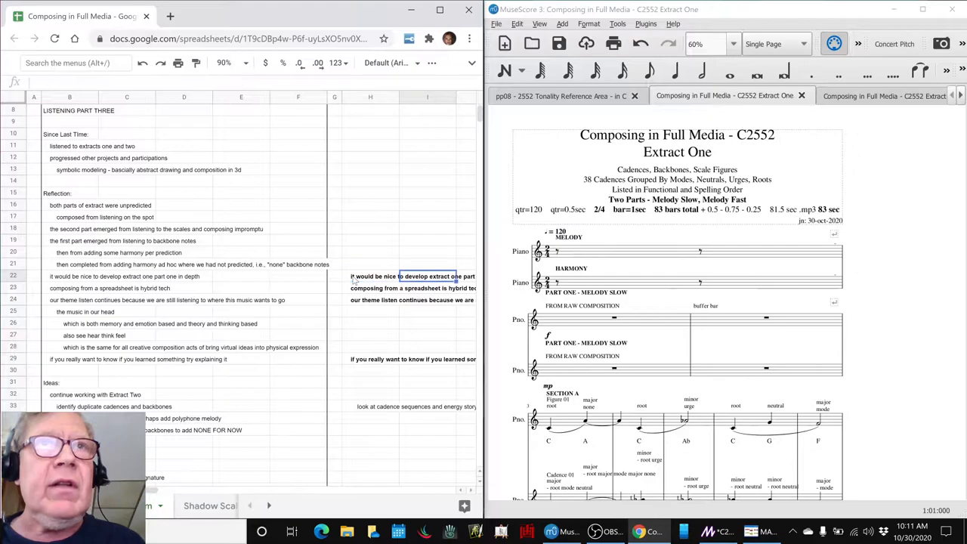
scroll("right", 3)
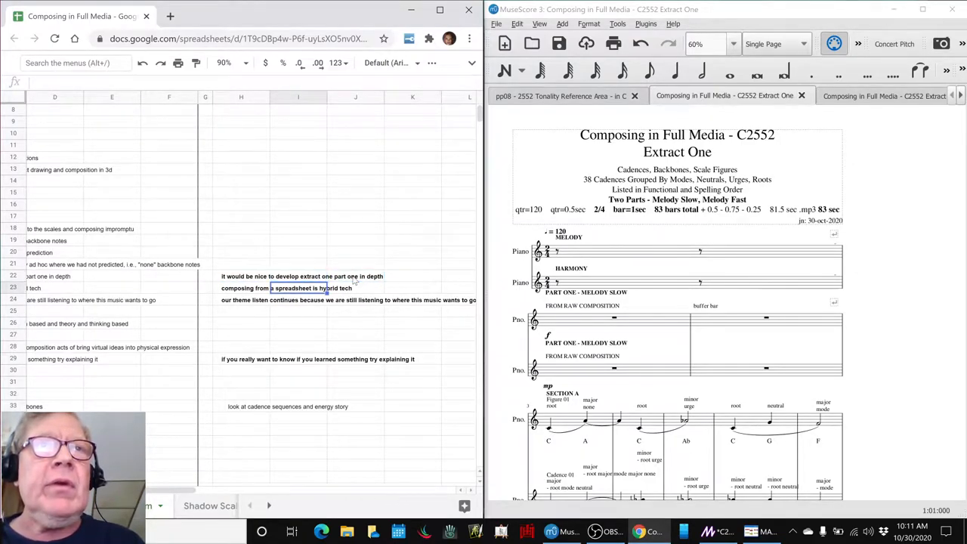
left_click(269, 287)
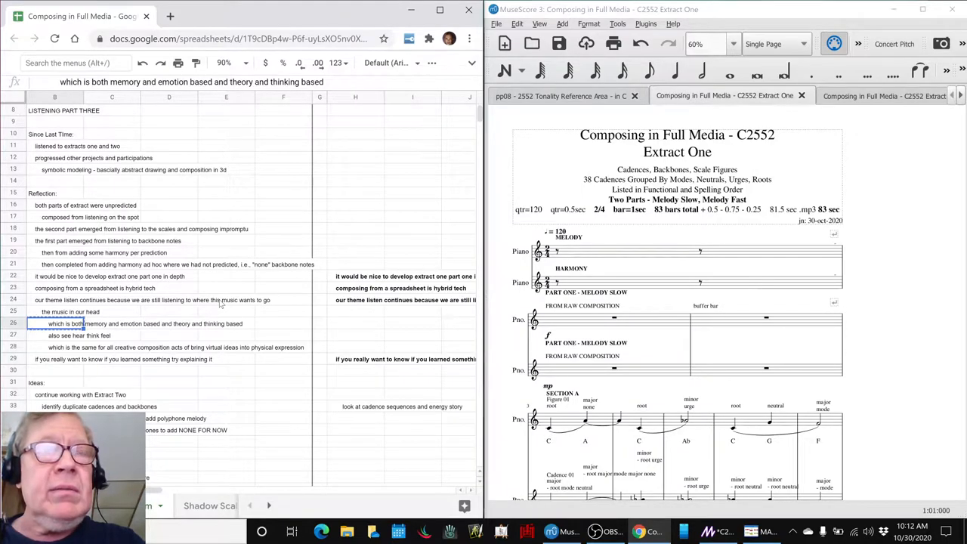
Paste the memory, emotion, theory and thinking line into H26 and make it bold
left_click(319, 323)
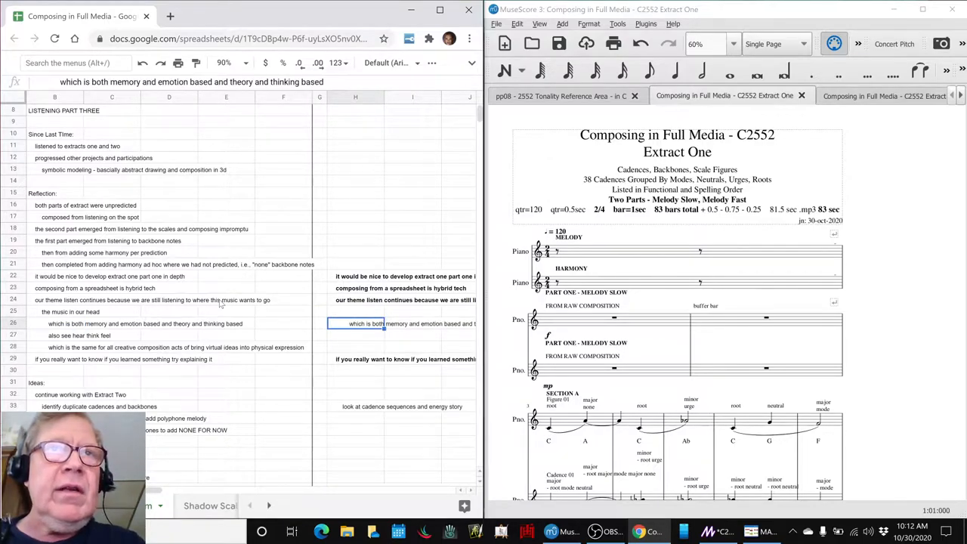
left_click(355, 336)
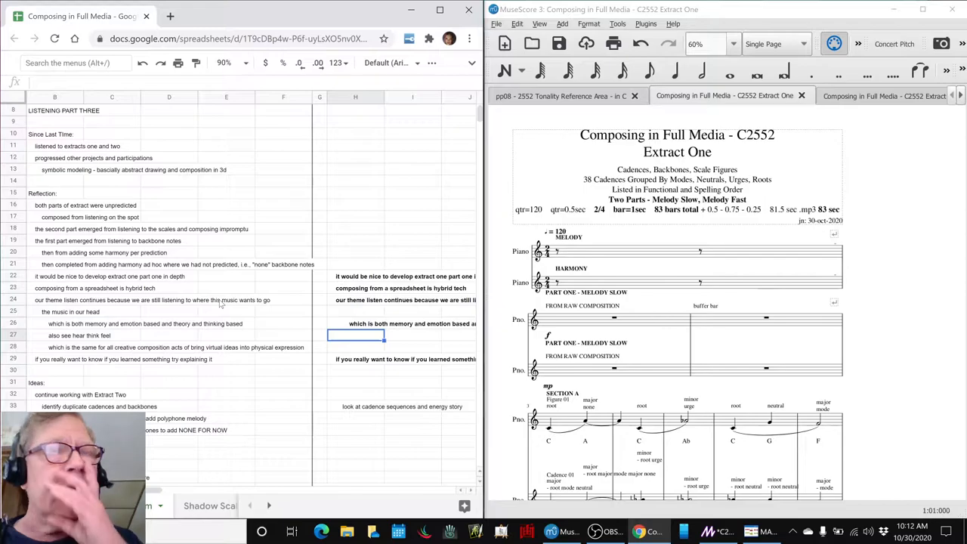
left_click(355, 346)
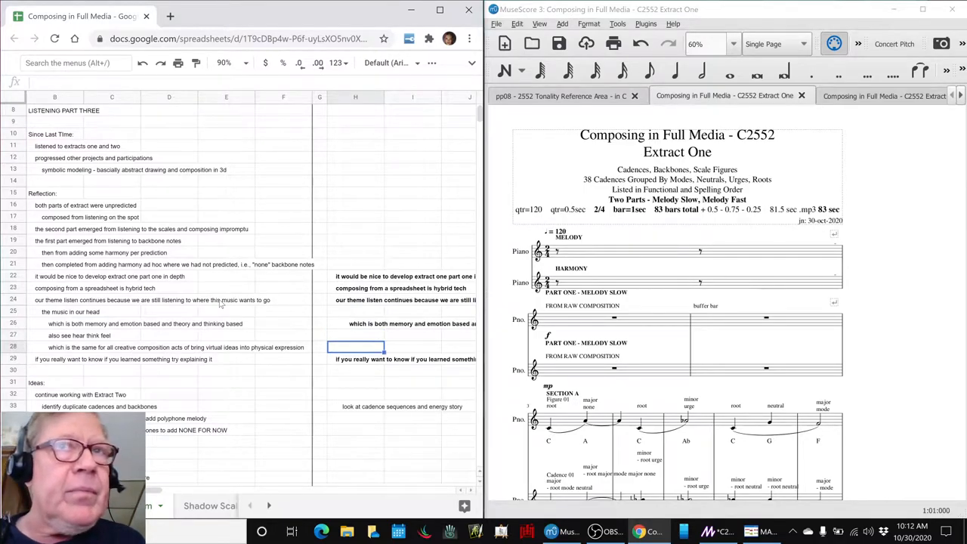
left_click(355, 360)
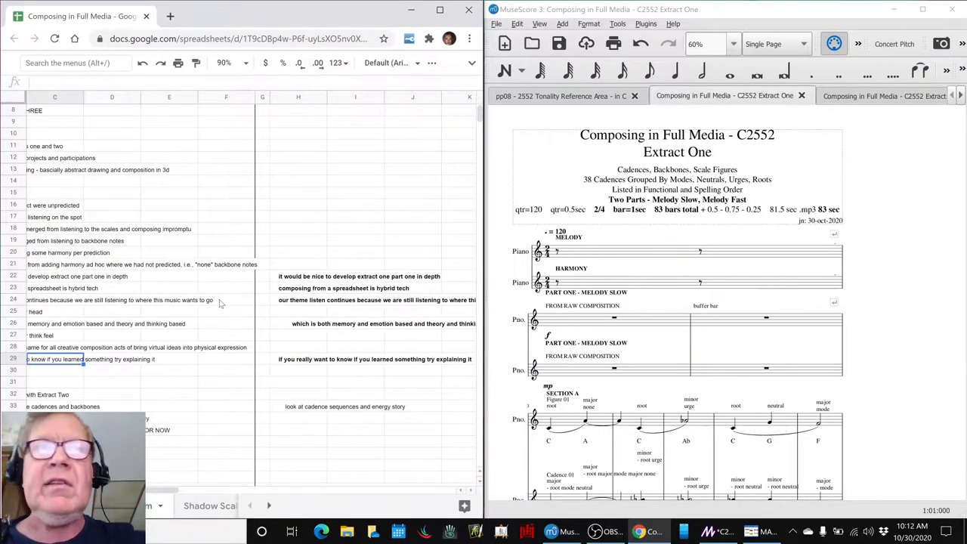
Review the H27 note on explaining what you learned and the H33 cadence/energy-story ideas
left_click(298, 359)
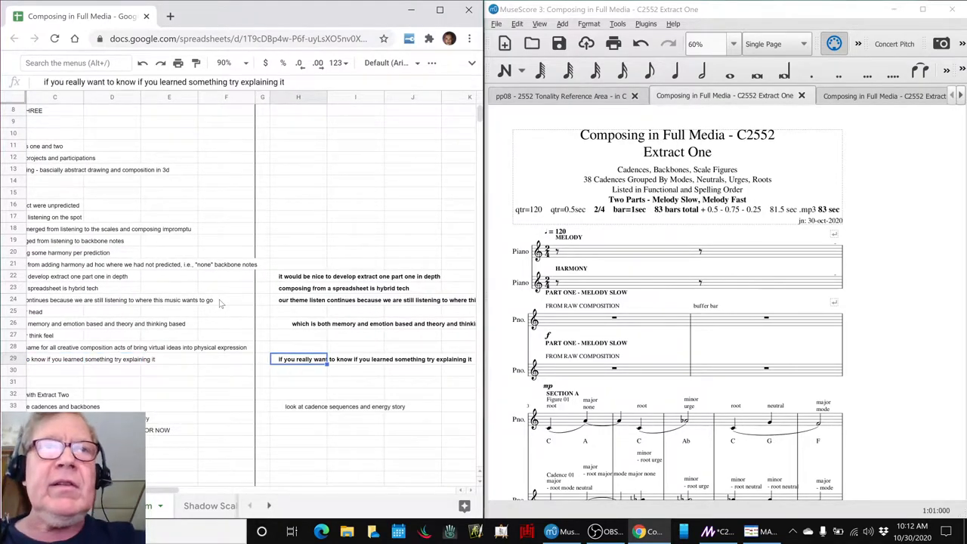
left_click(305, 406)
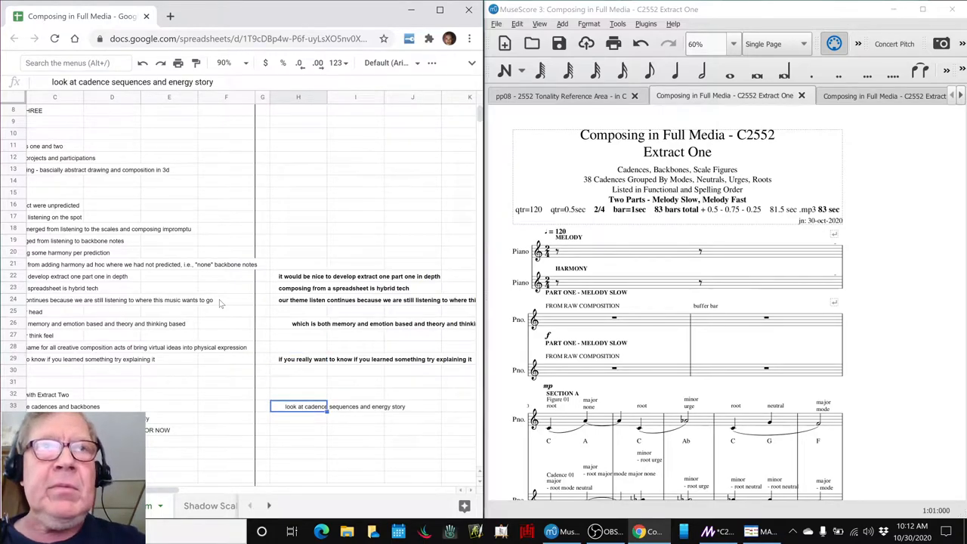
left_click(299, 360)
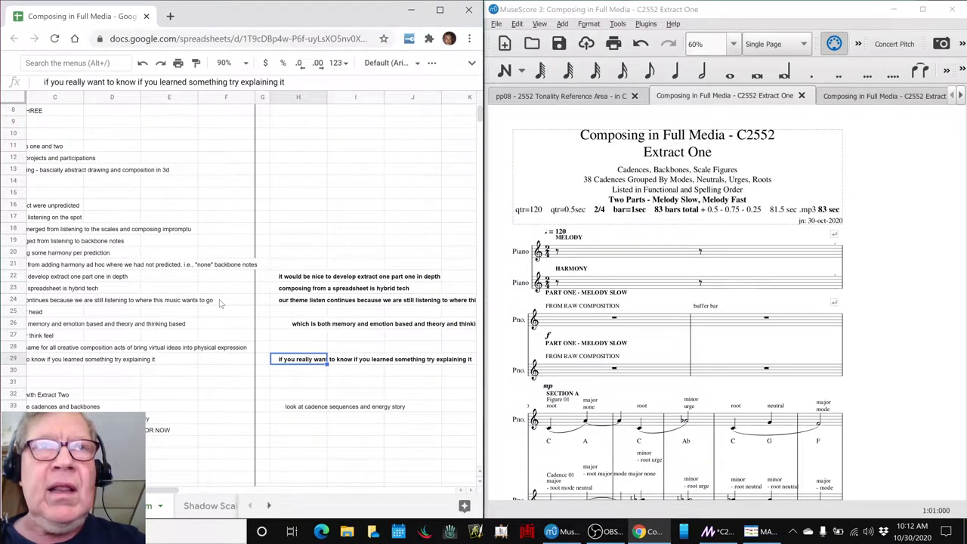
left_click(305, 407)
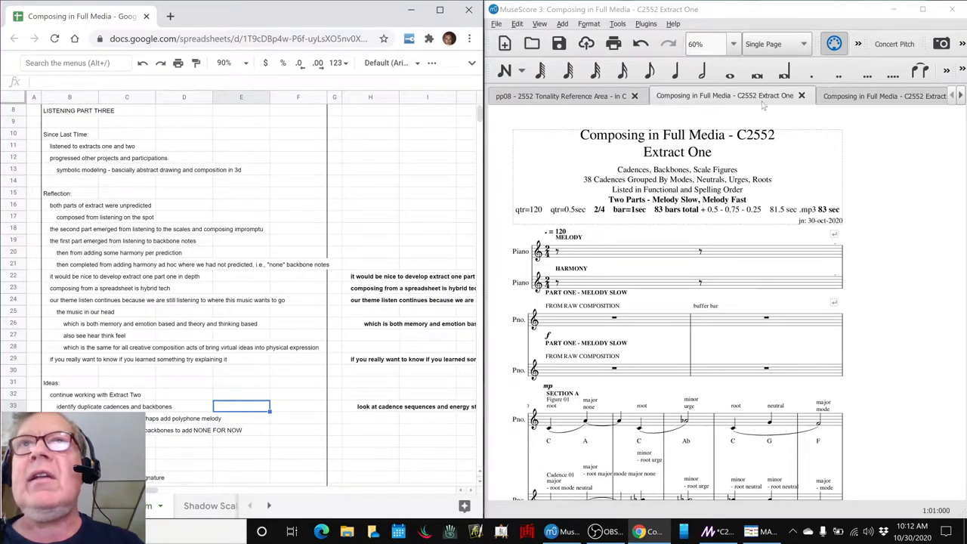
Switch to Extract Two, make all three piano staves visible via Instruments, and start playback
left_click(859, 95)
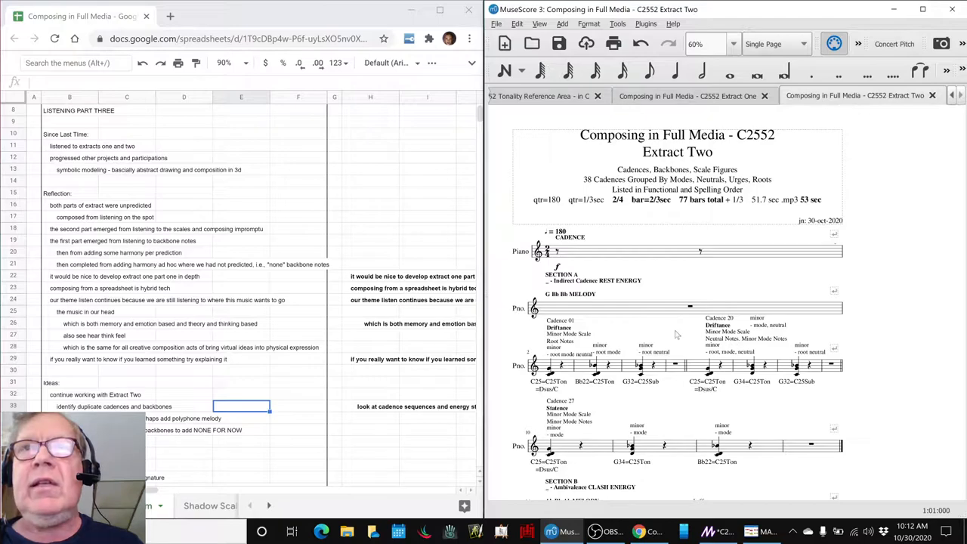
left_click(687, 305)
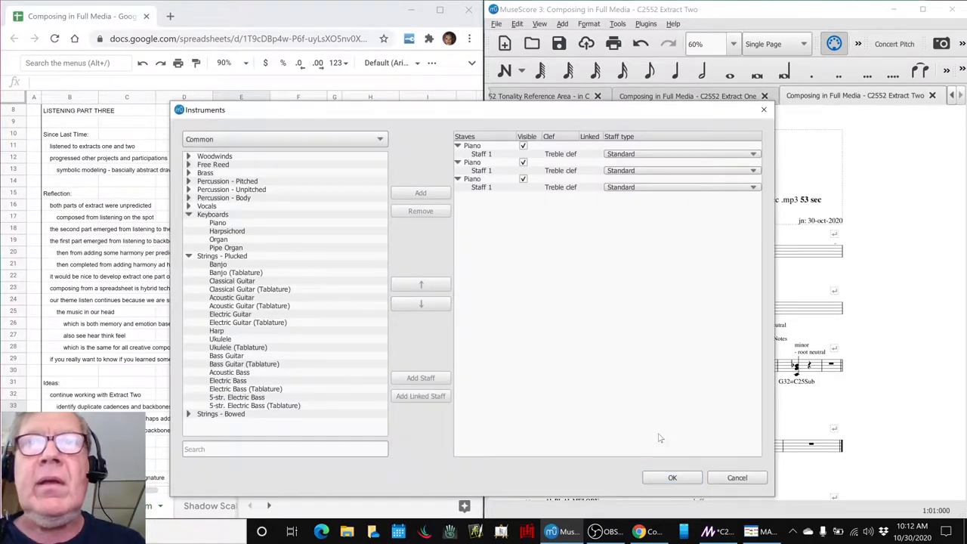
left_click(671, 477)
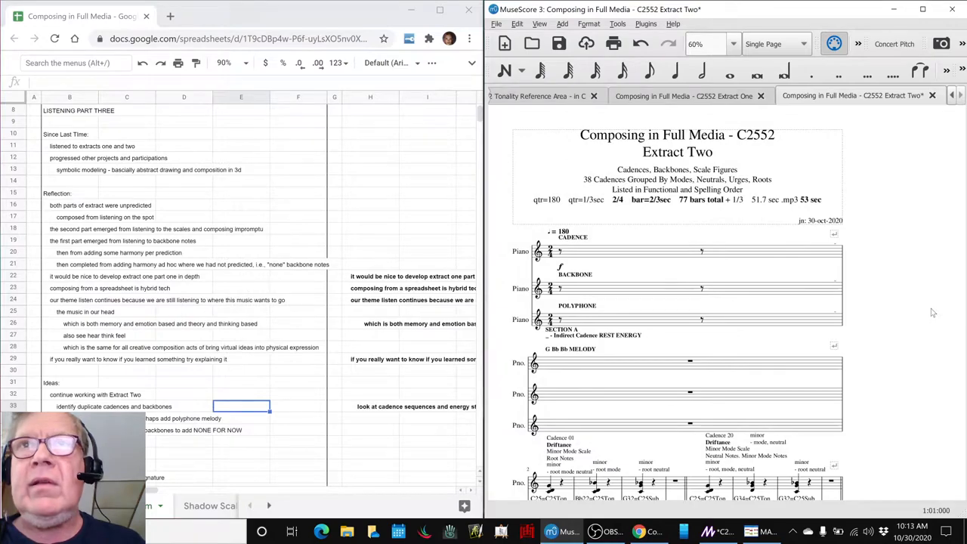
left_click(631, 133)
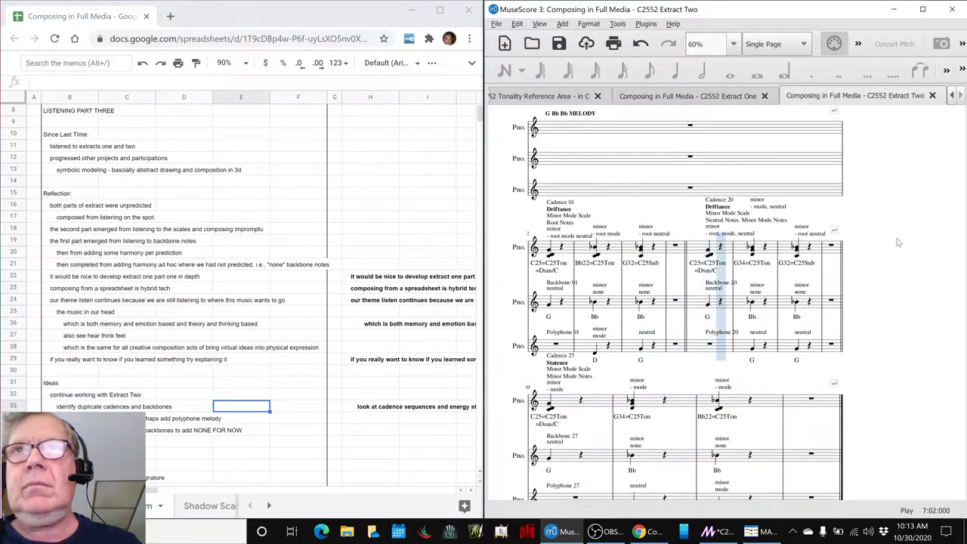
Follow playback down through Sections A to F of Extract Two with cadence, backbone and polyphone parts
scroll("down", 3)
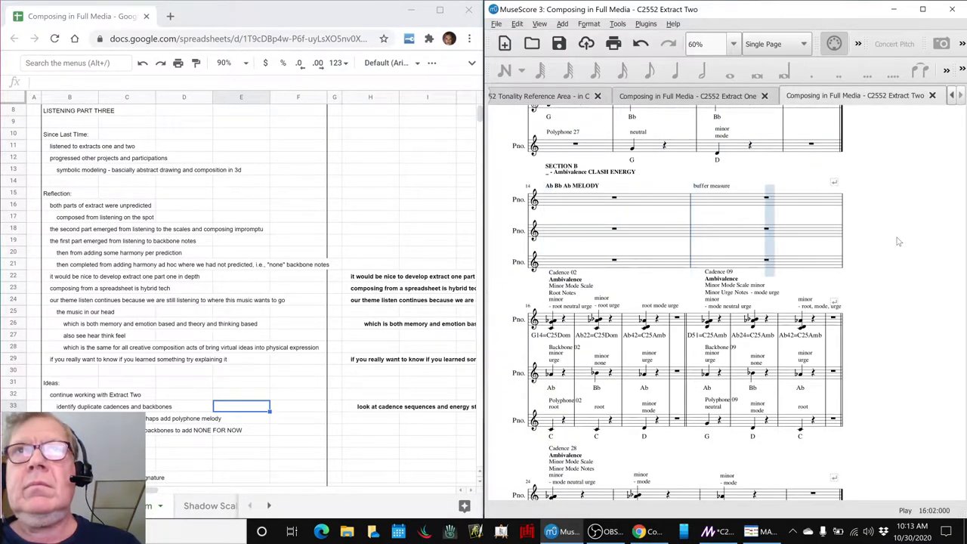
scroll("down", 3)
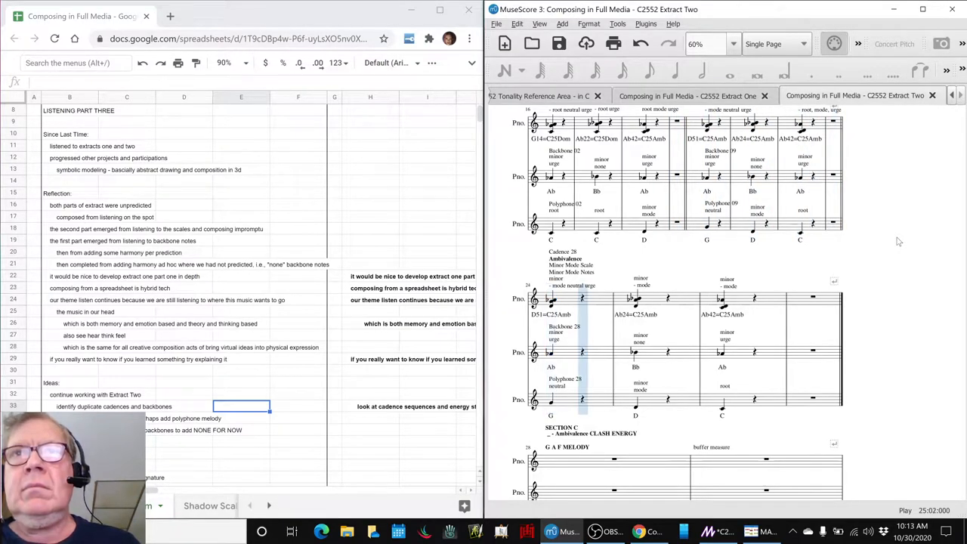
scroll("down", 3)
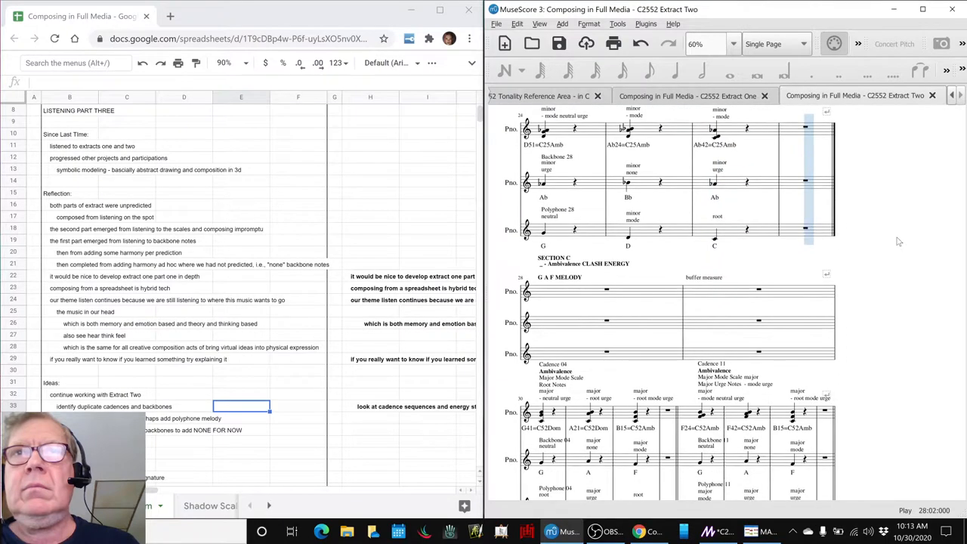
scroll("down", 3)
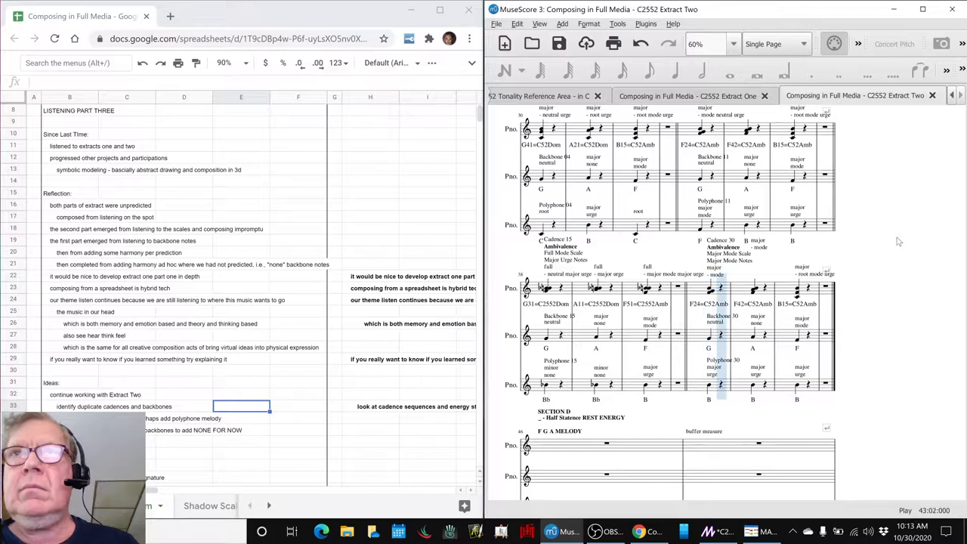
scroll("down", 3)
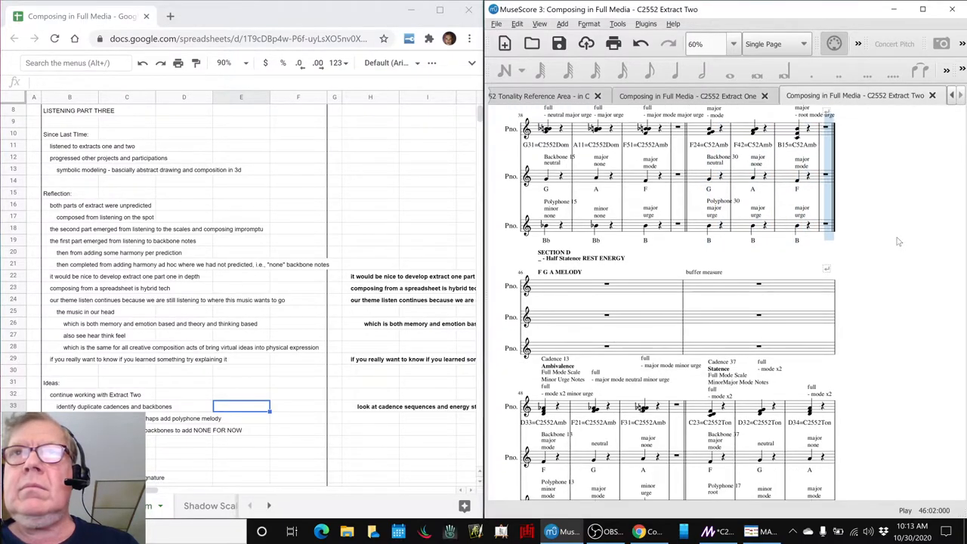
scroll("down", 3)
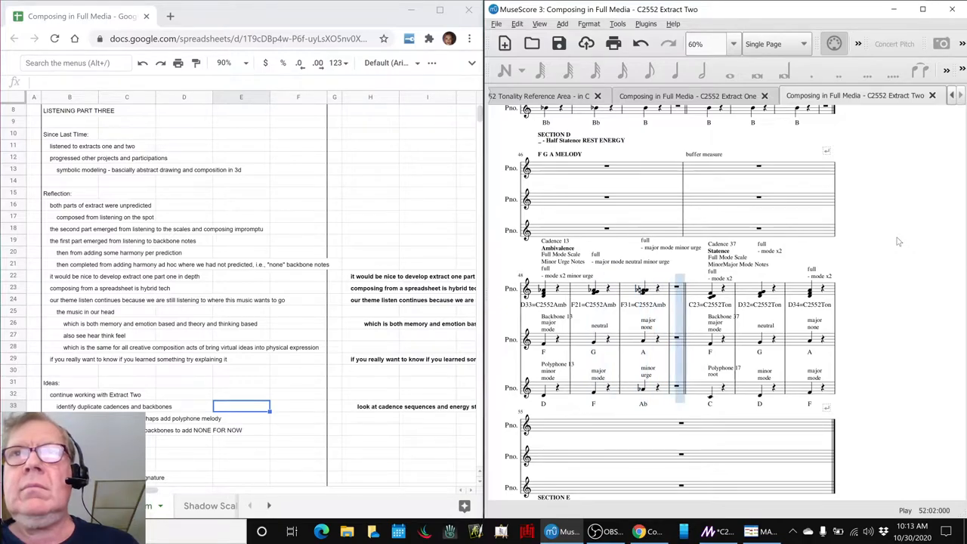
scroll("down", 3)
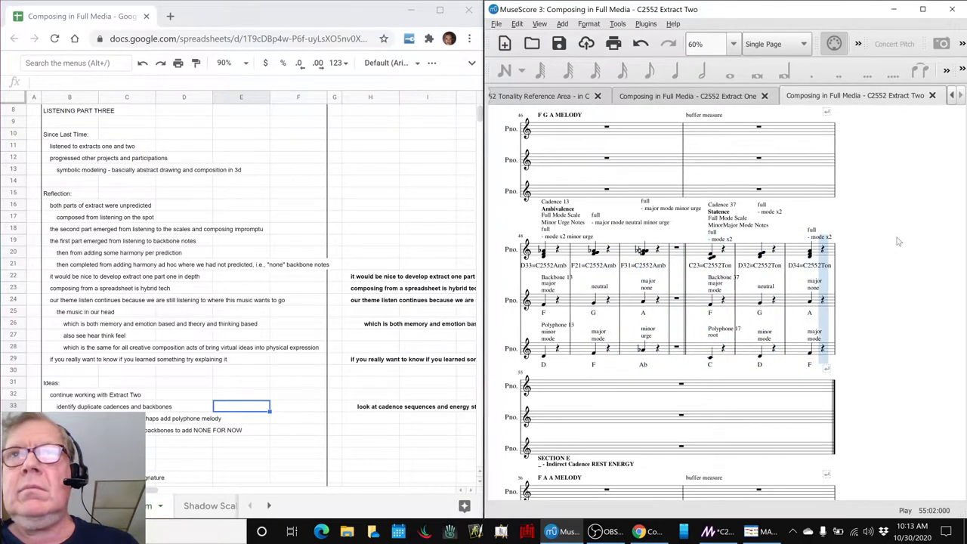
scroll("down", 3)
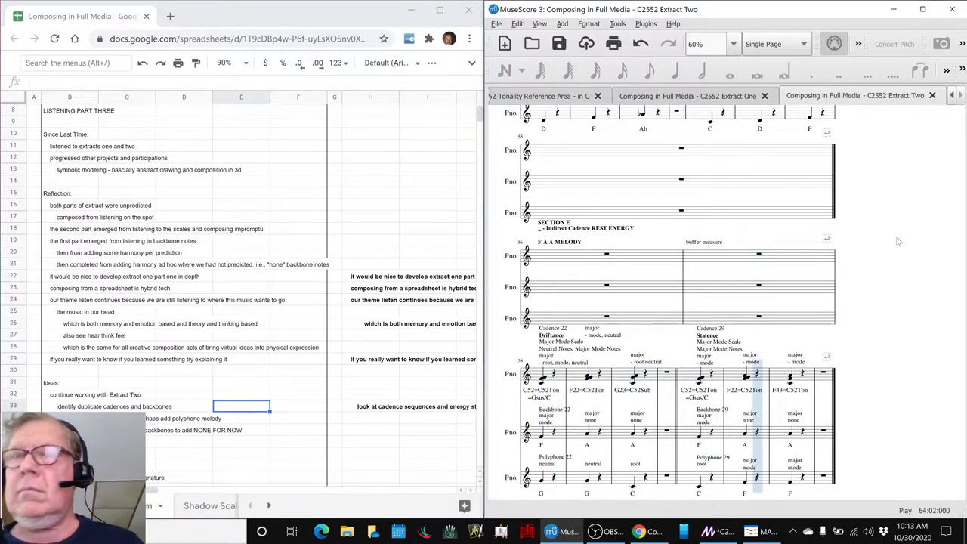
scroll("down", 3)
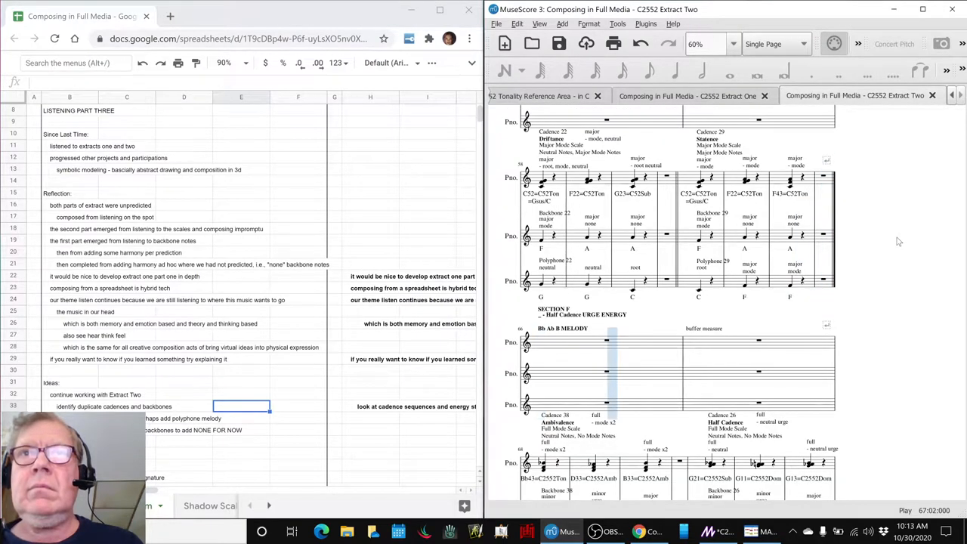
scroll("down", 3)
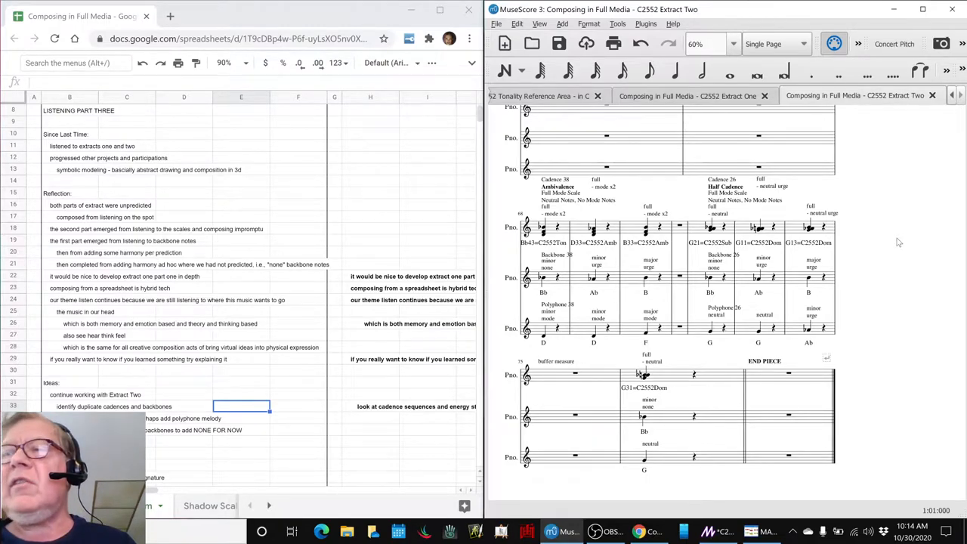
mouse_move(936, 266)
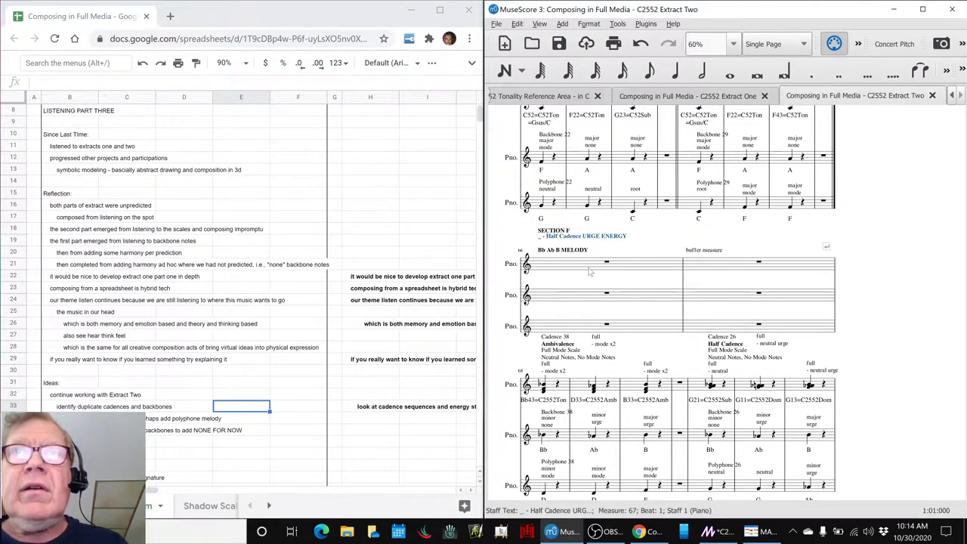
Check the Half Cadence URGE ENERGY label, reach END PIECE, note the slow melody reprise, and switch to Extract One
left_click(589, 265)
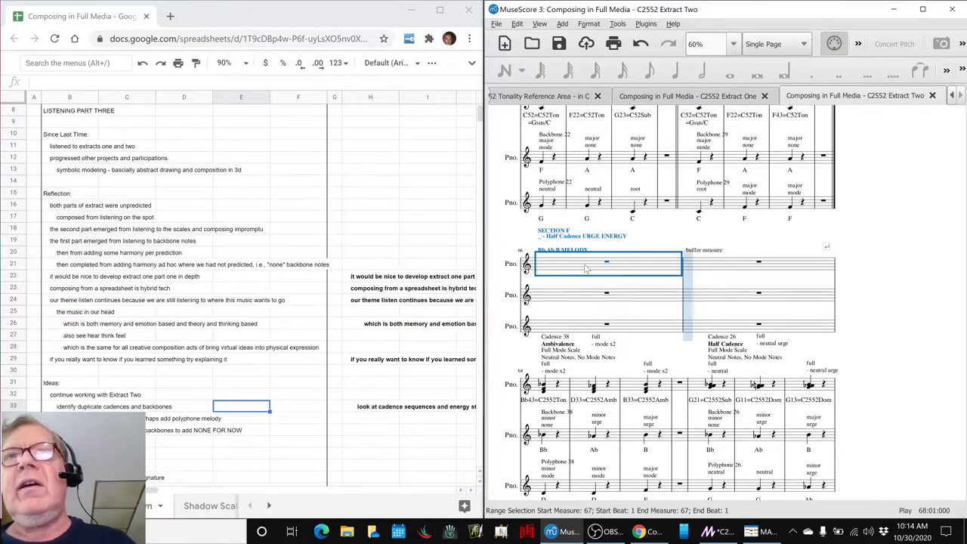
scroll("down", 3)
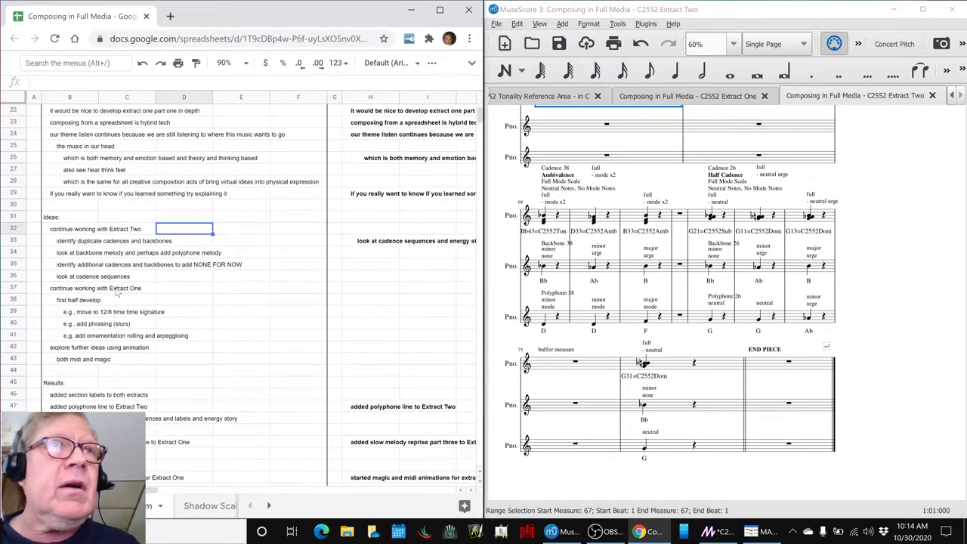
scroll("down", 3)
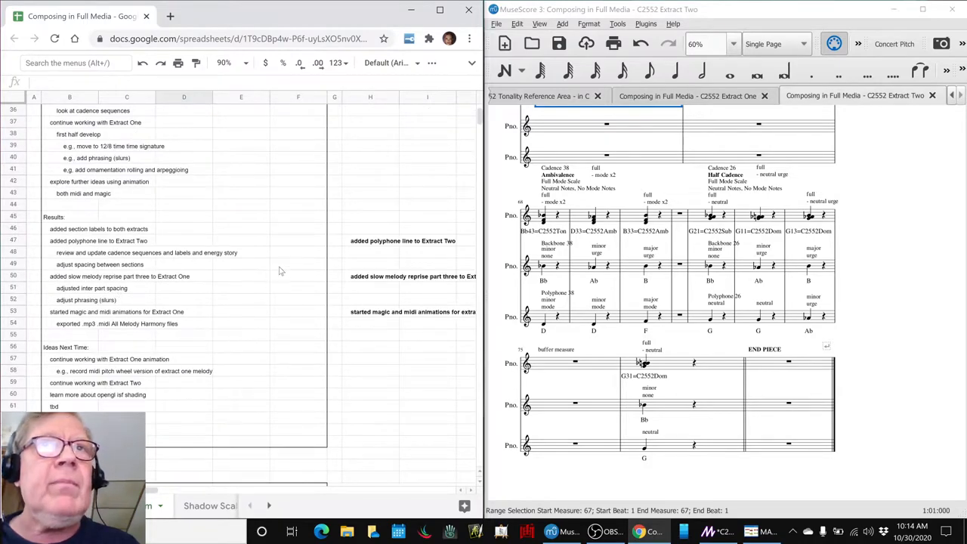
left_click(370, 275)
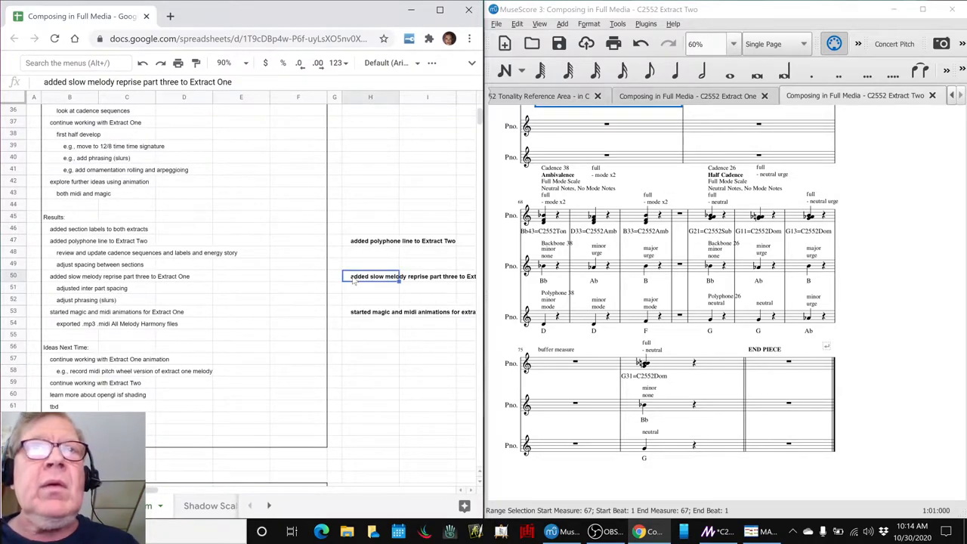
left_click(686, 96)
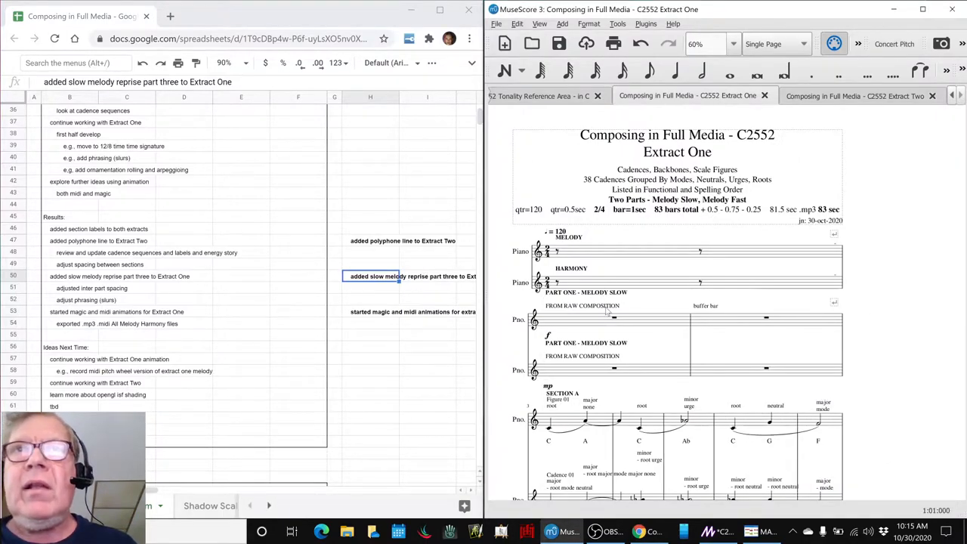
Skim Extract One from the opening measure to Part Three, then point to the note on starting Magic and MIDI animations
left_click(613, 318)
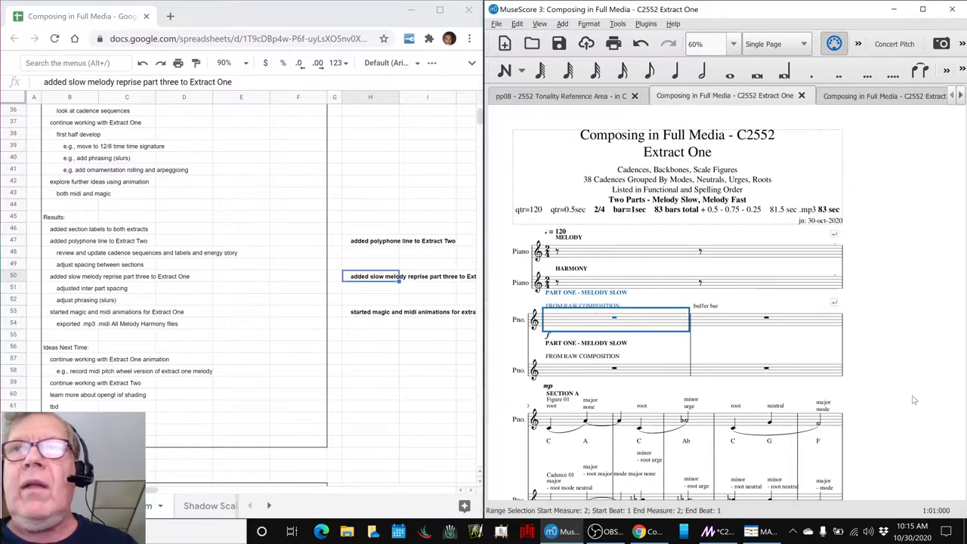
scroll("down", 3)
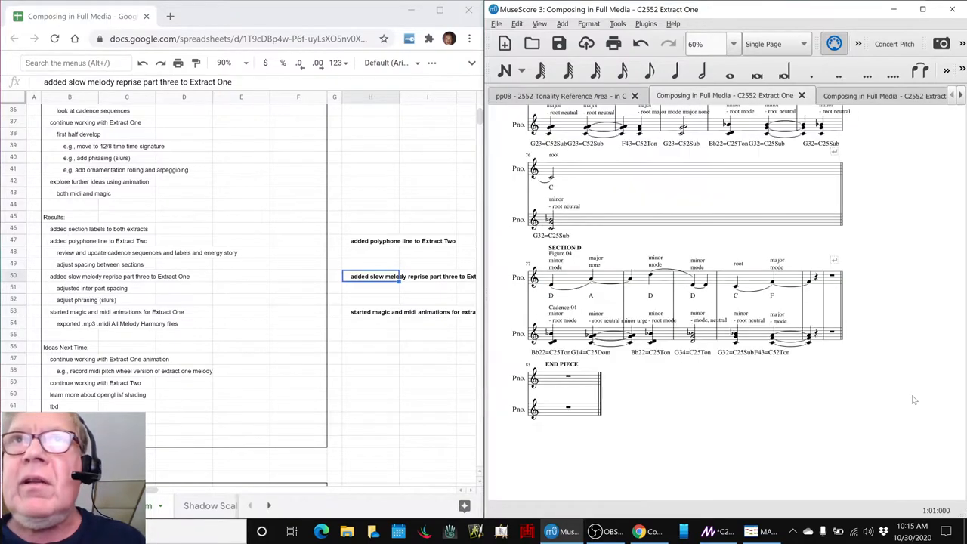
scroll("up", 3)
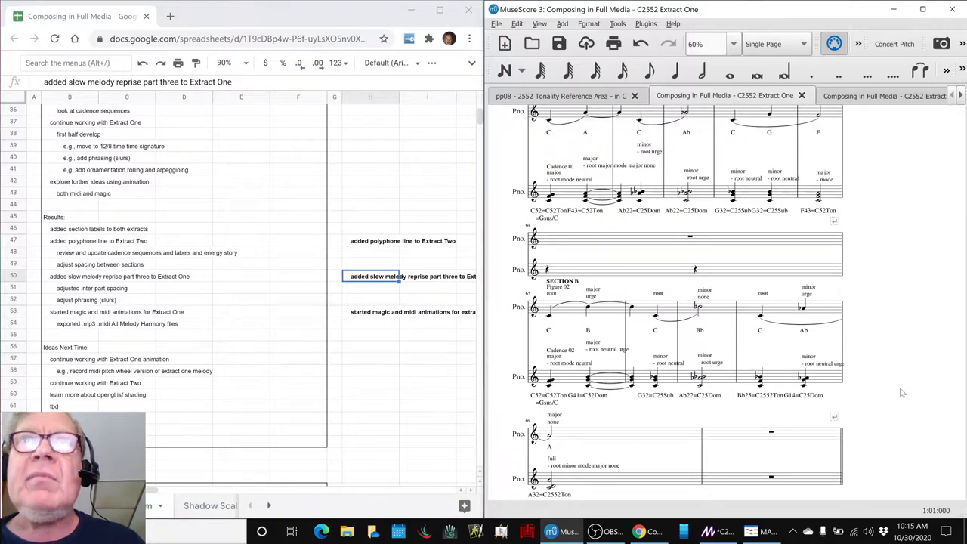
scroll("up", 3)
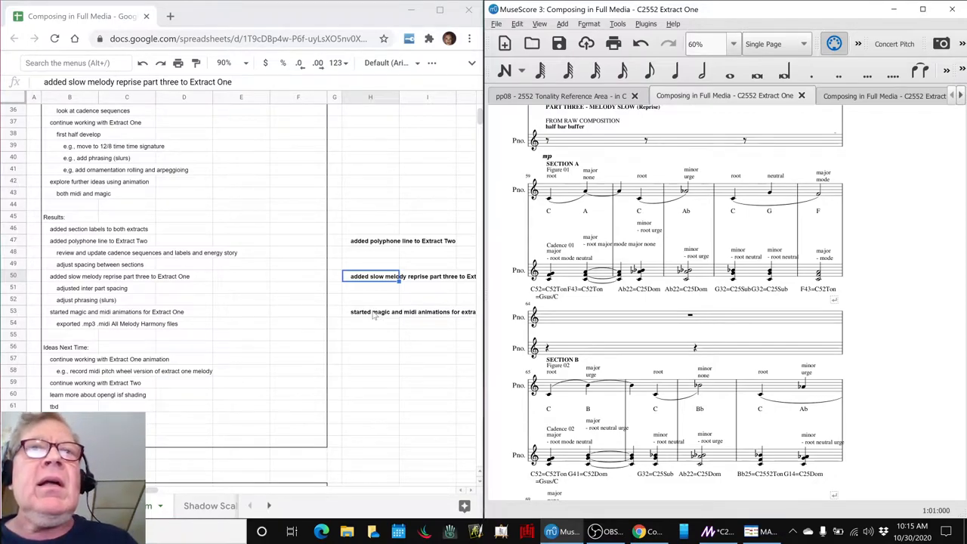
left_click(371, 311)
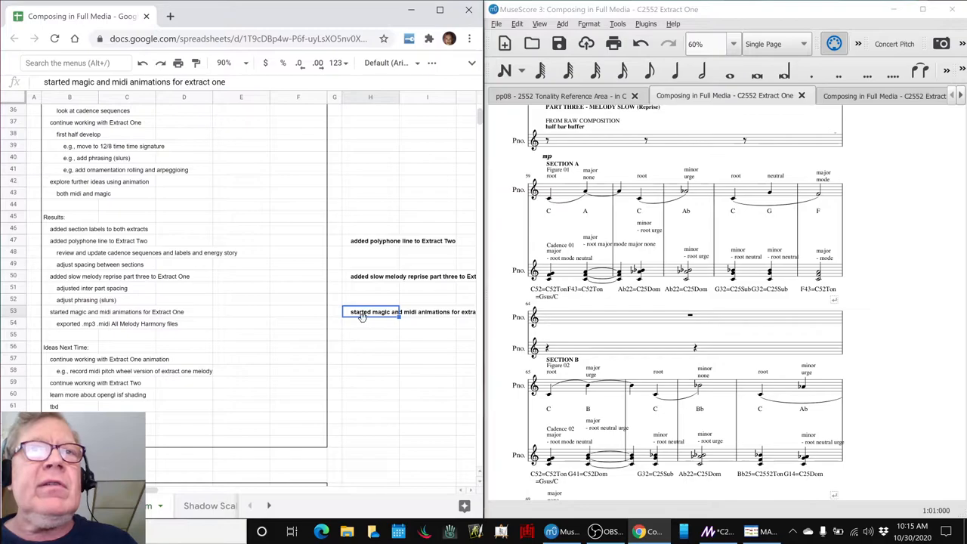
mouse_move(364, 323)
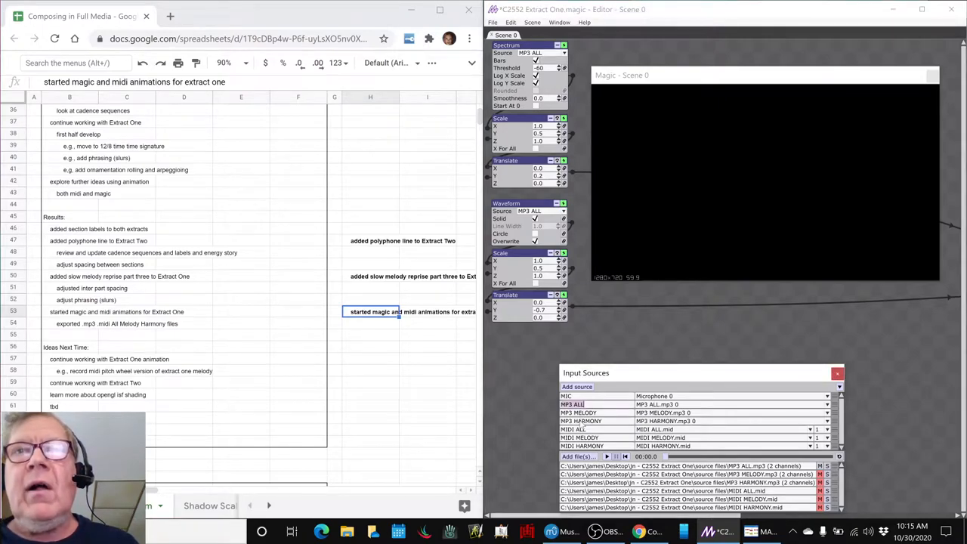
left_click(572, 429)
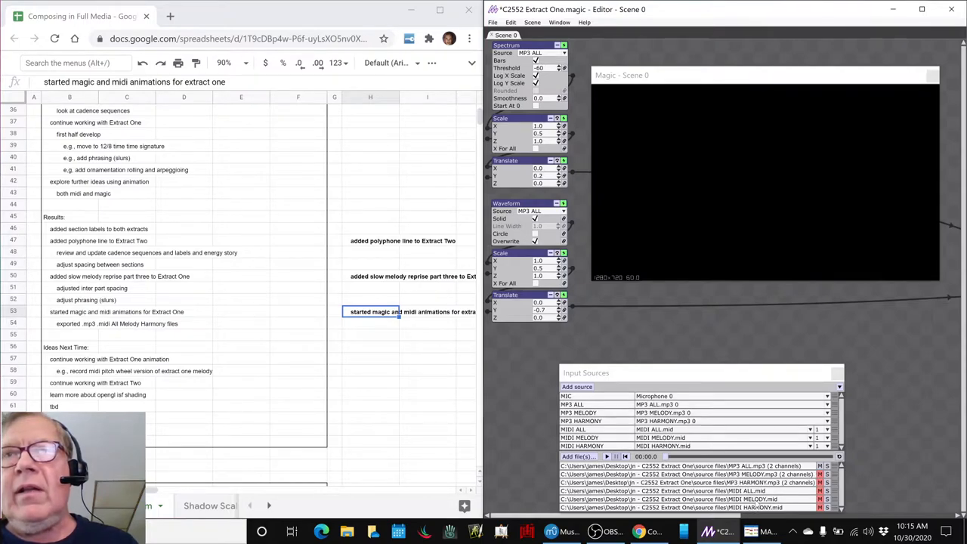
mouse_move(722, 339)
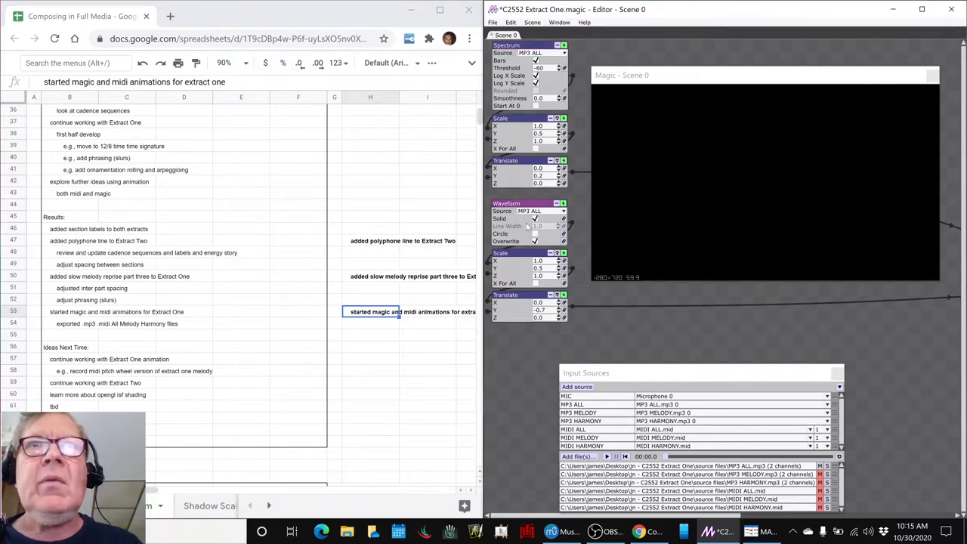
mouse_move(578, 342)
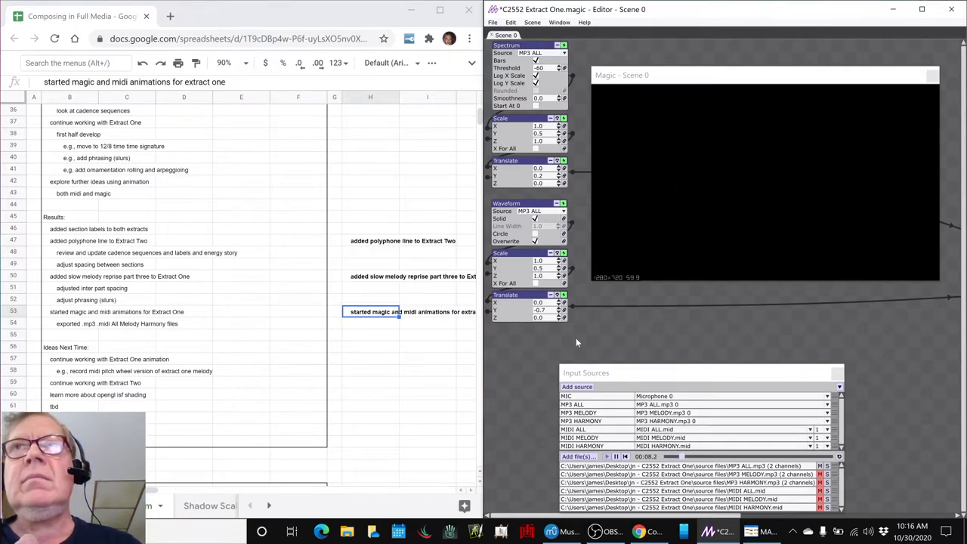
left_click(616, 456)
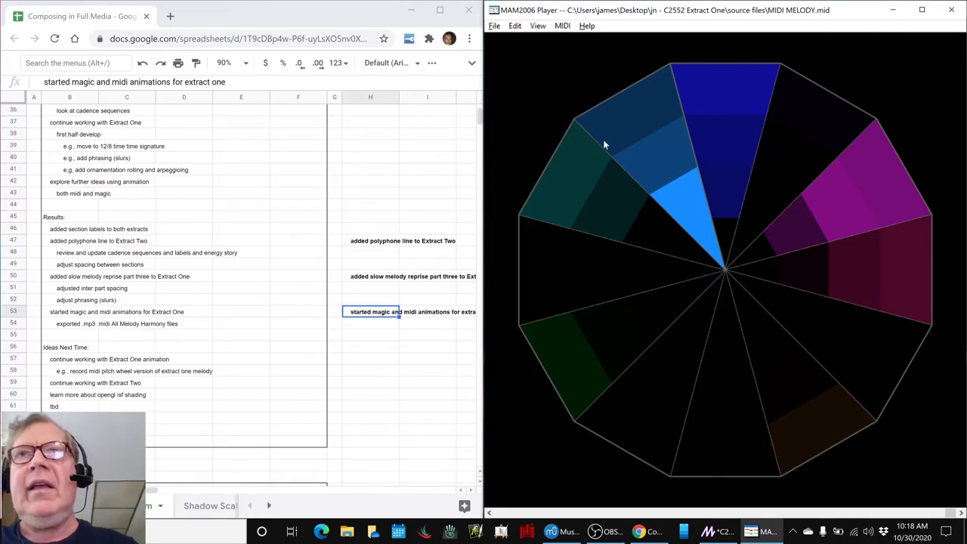
mouse_move(763, 136)
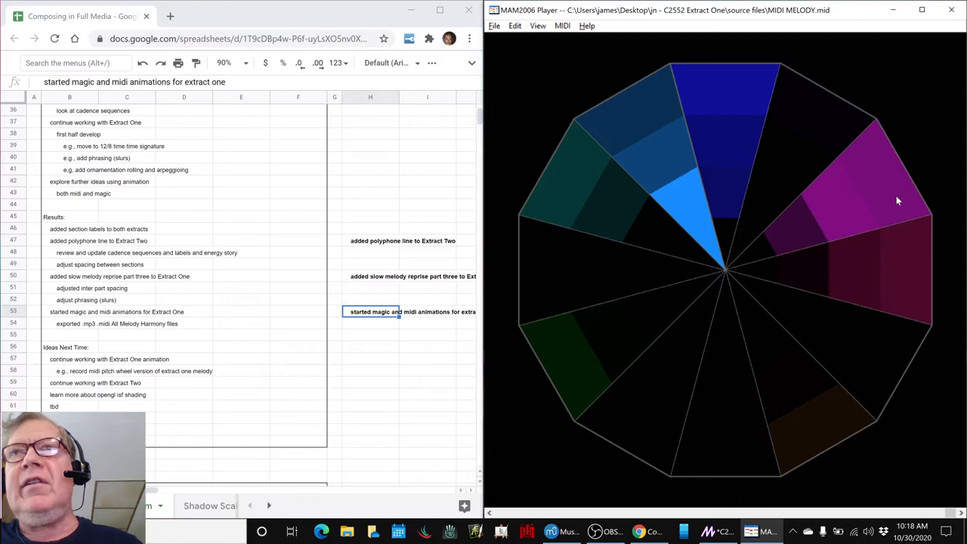
mouse_move(804, 197)
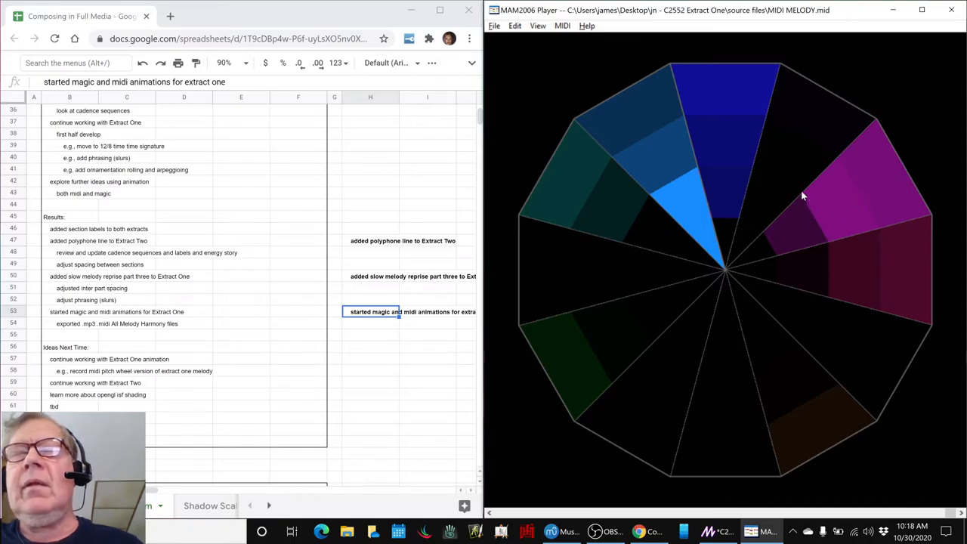
mouse_move(845, 203)
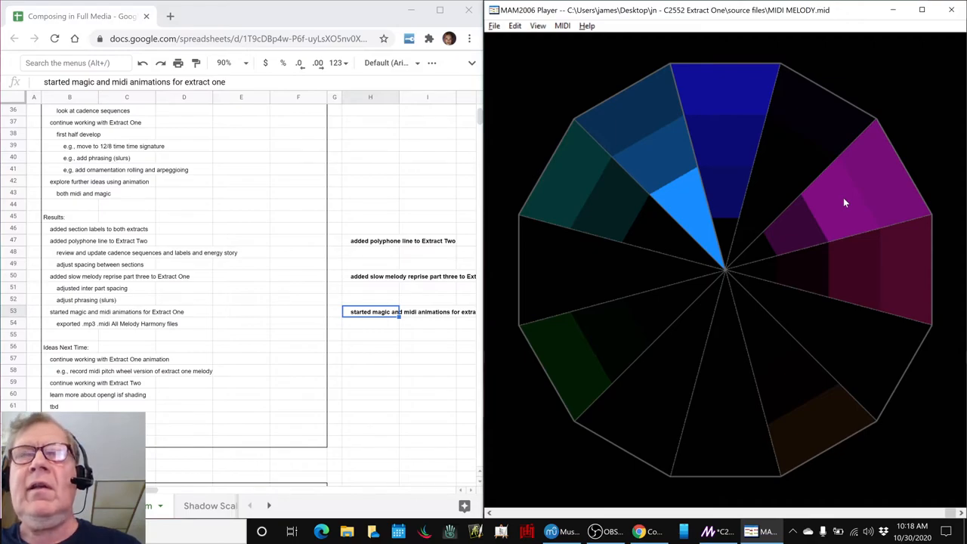
mouse_move(723, 221)
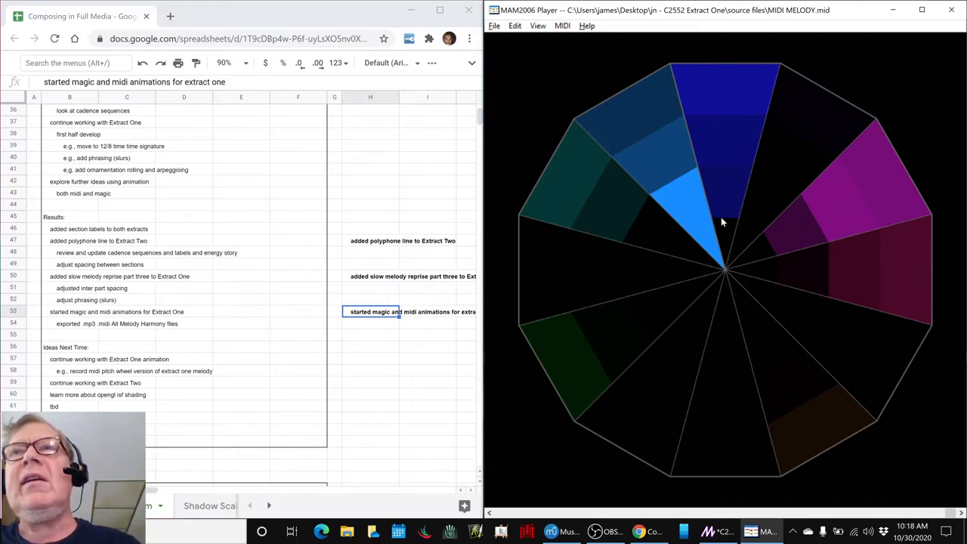
mouse_move(644, 263)
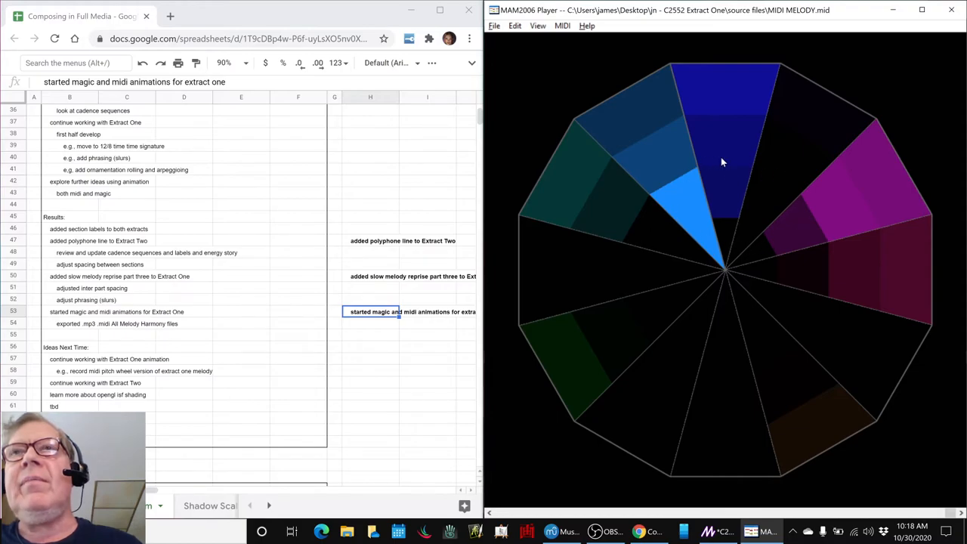
mouse_move(625, 205)
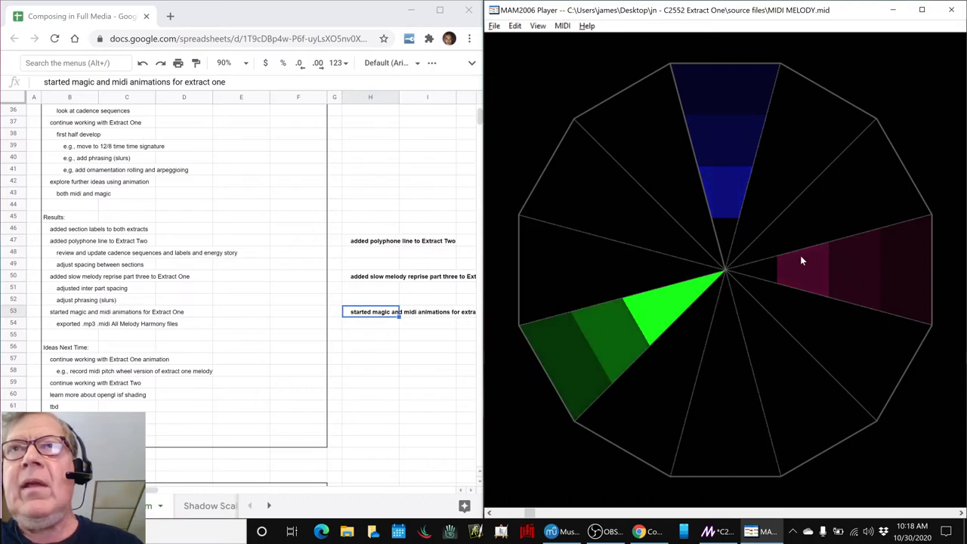
mouse_move(810, 226)
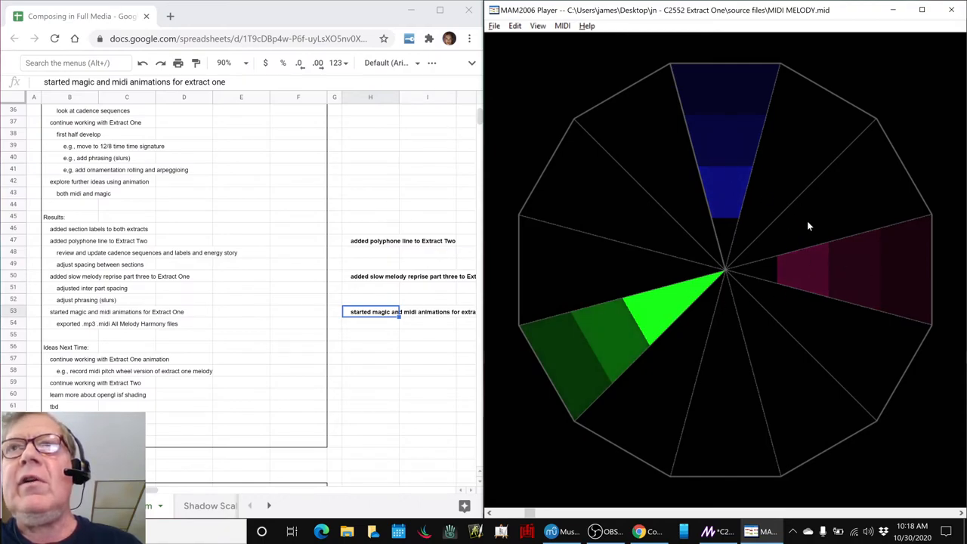
mouse_move(731, 162)
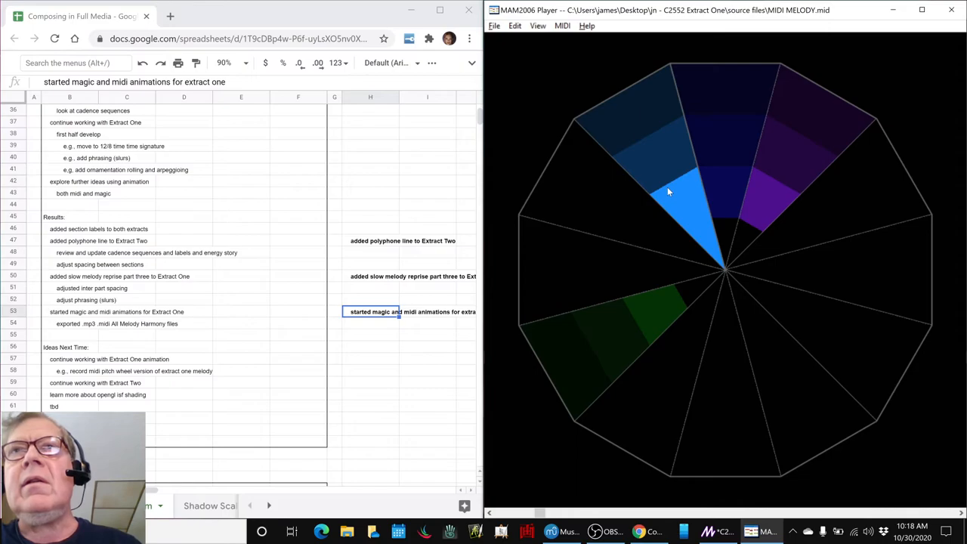
mouse_move(689, 165)
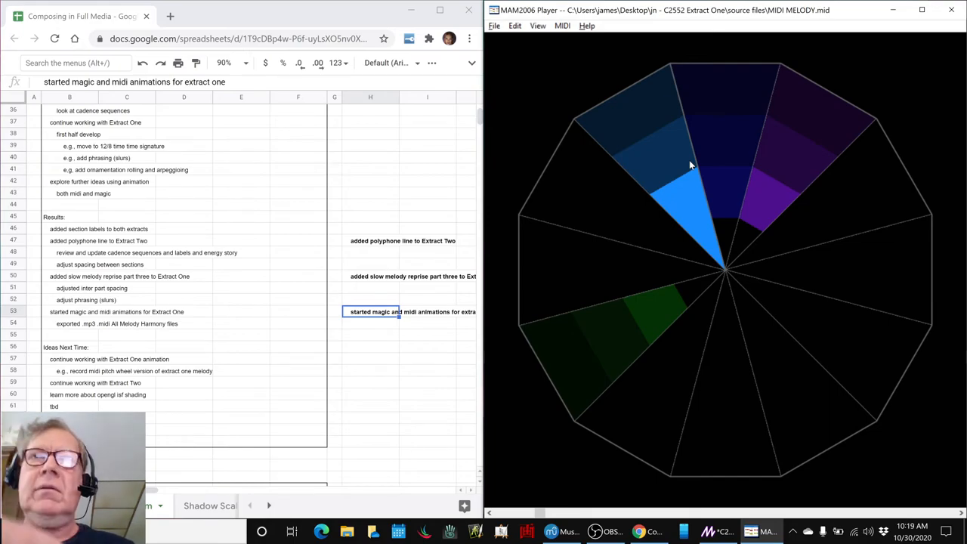
mouse_move(575, 142)
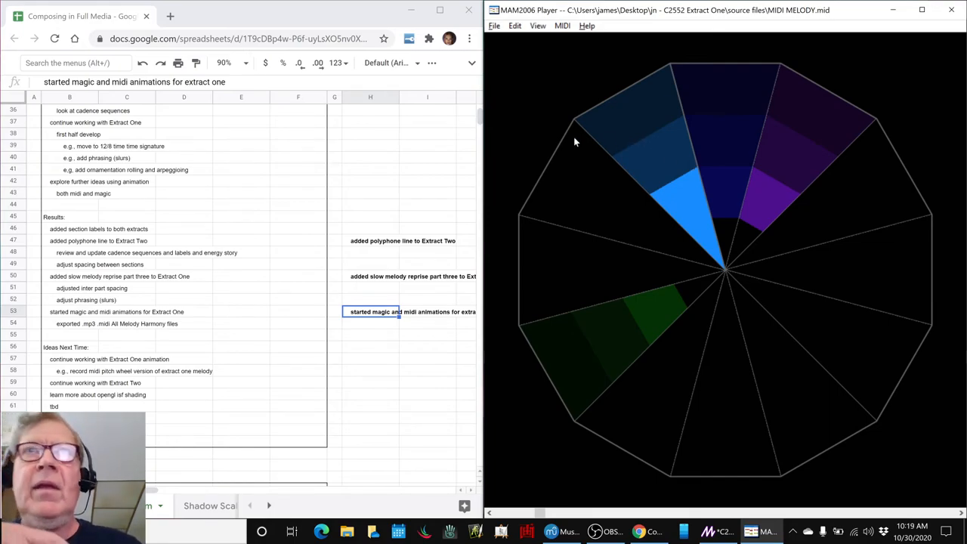
mouse_move(414, 308)
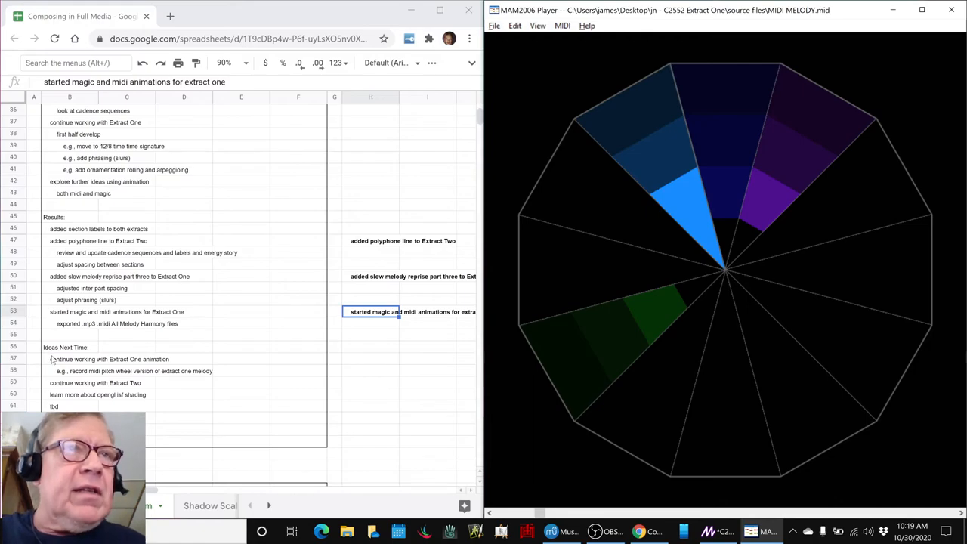
Read the Ideas Next Time items—continue Extract One animation, Extract Two, OpenGL shading—then bring up OBS Studio
left_click(70, 359)
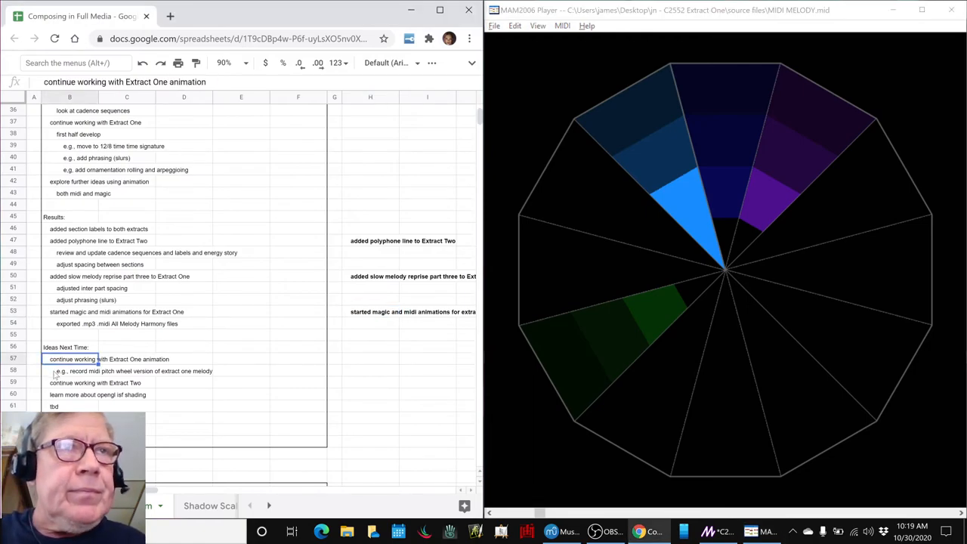
left_click(113, 372)
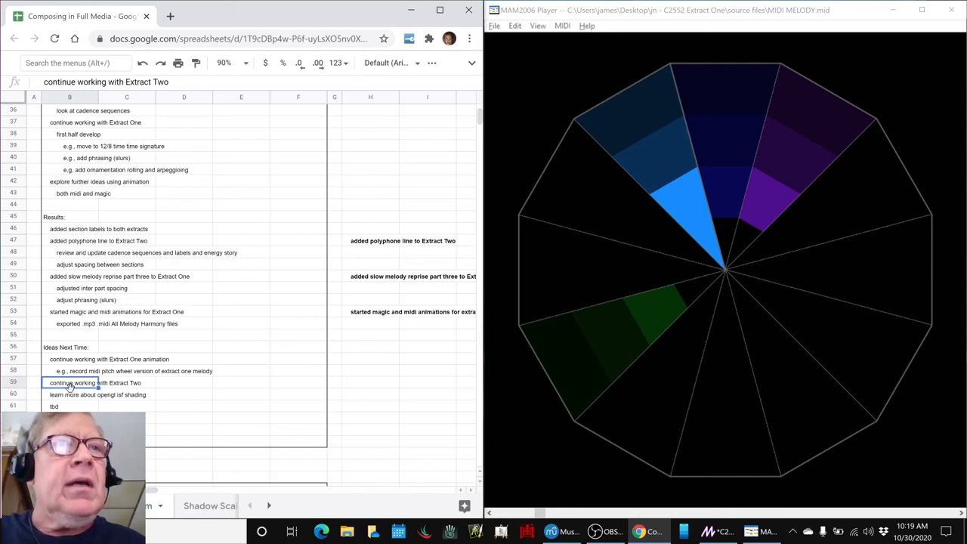
left_click(72, 394)
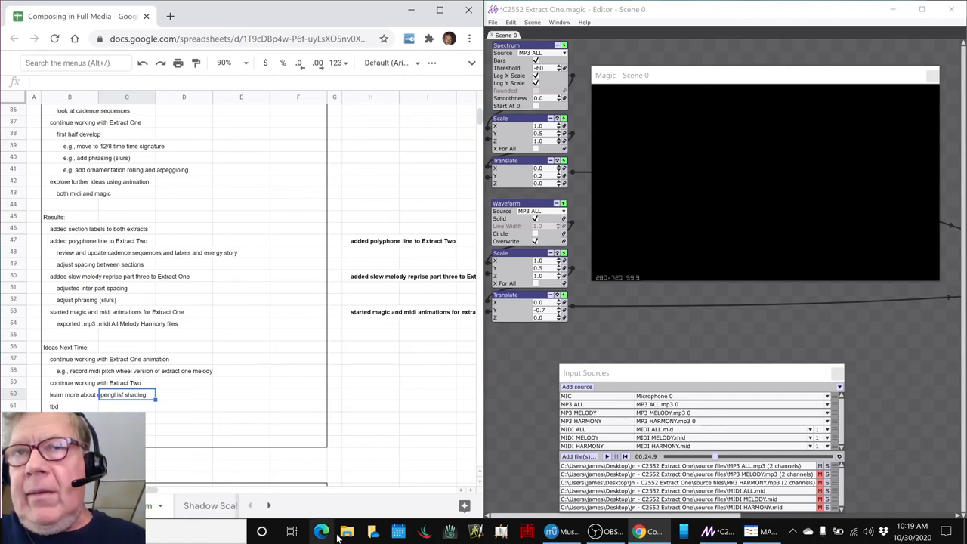
left_click(596, 532)
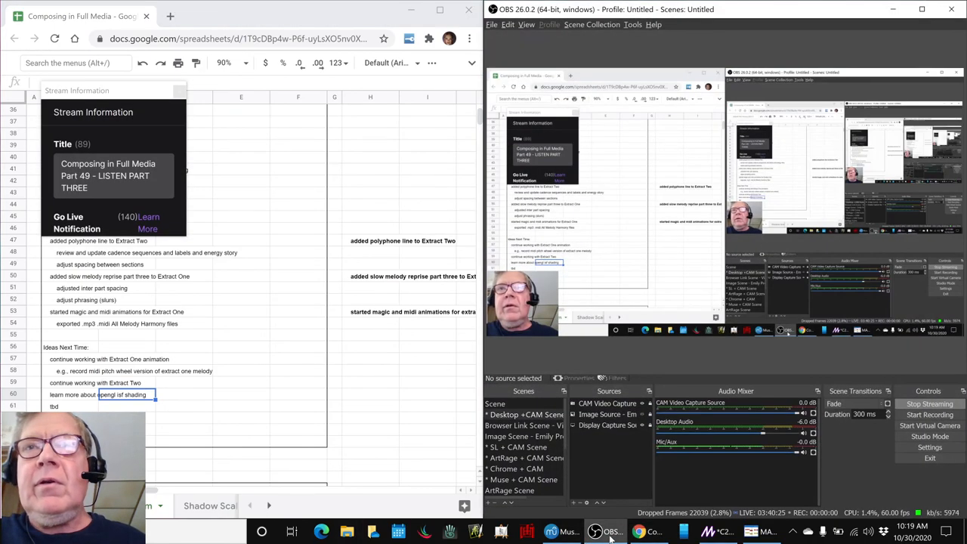